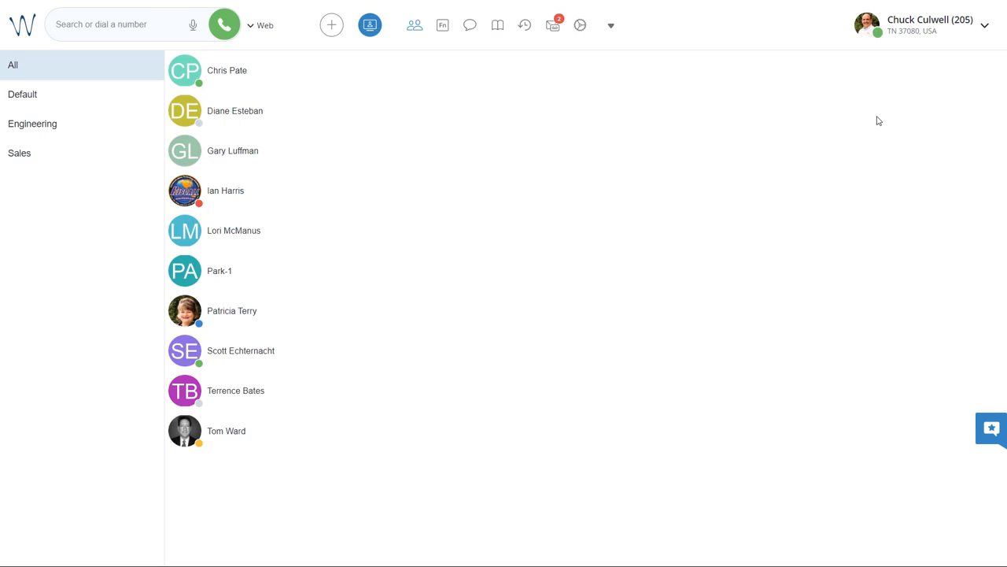
pyautogui.moveTo(816, 123)
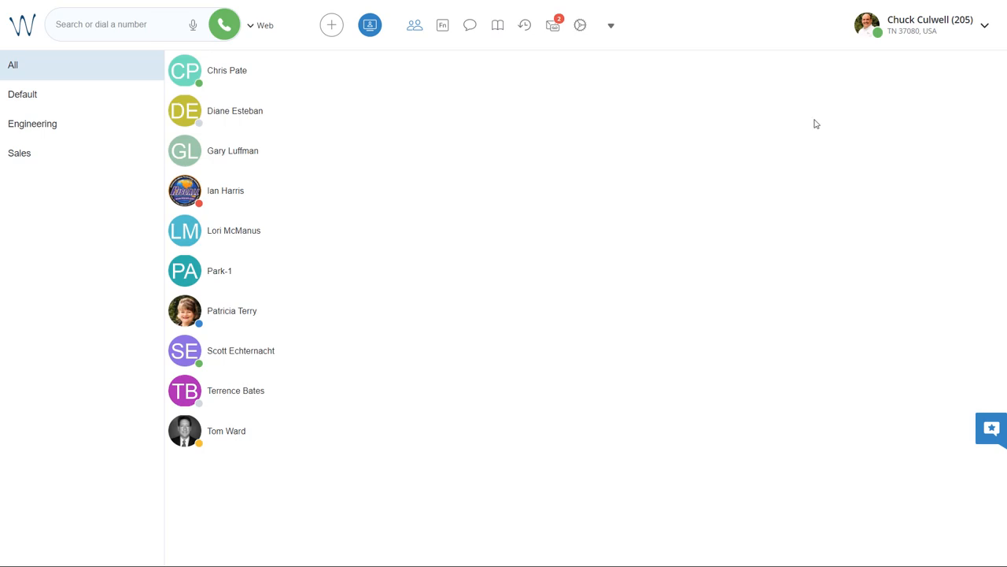
pyautogui.moveTo(415, 25)
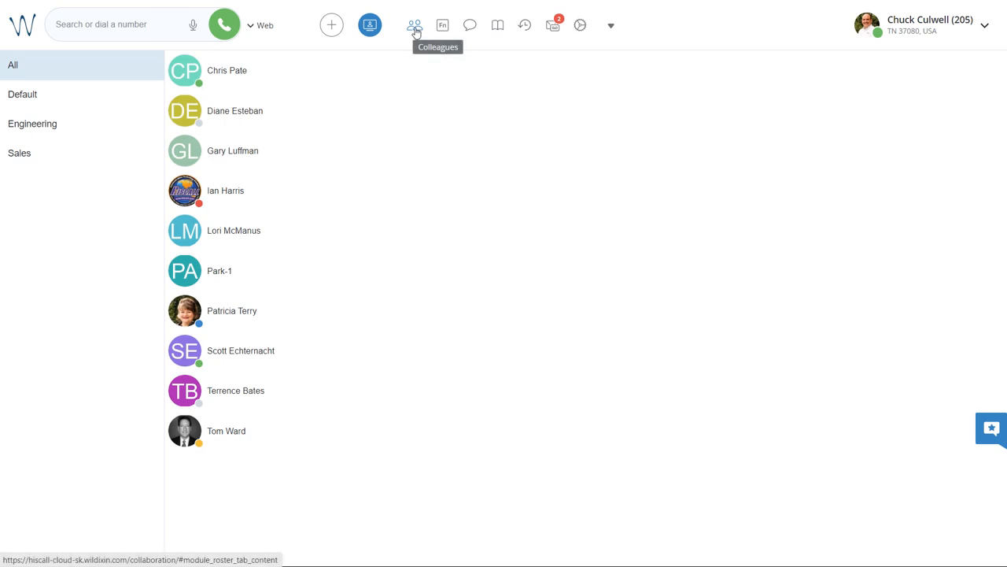
pyautogui.moveTo(430, 108)
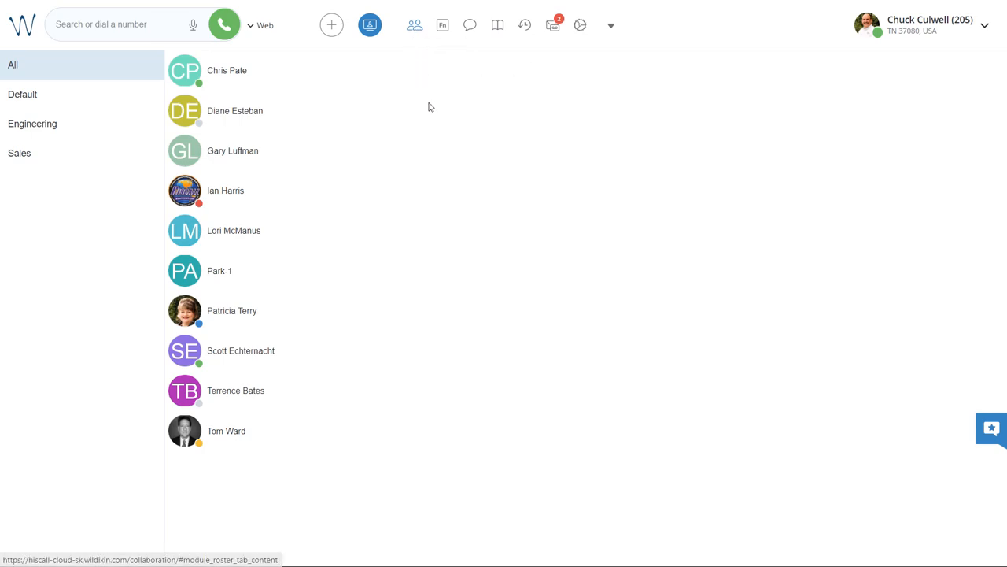
pyautogui.moveTo(372, 146)
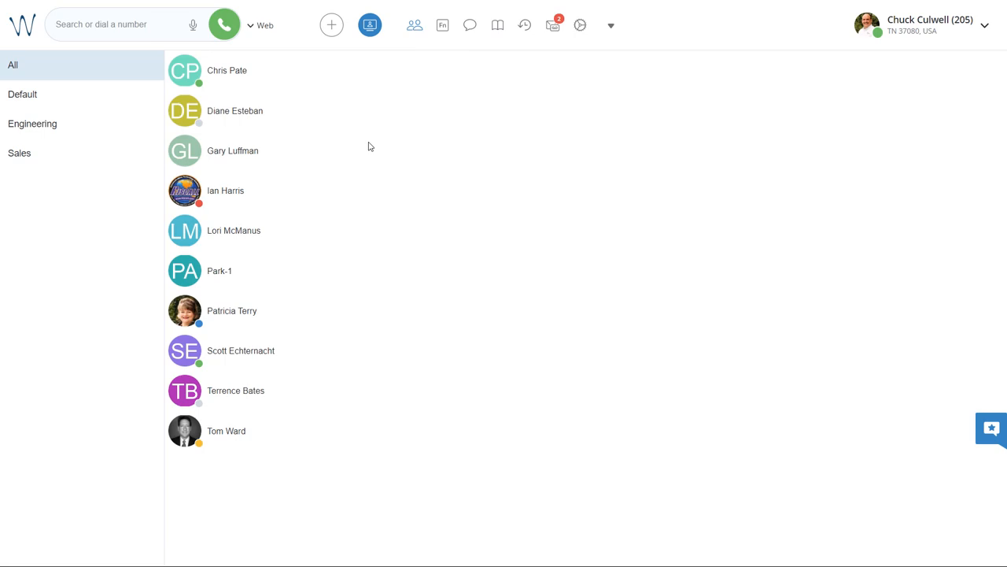
pyautogui.moveTo(372, 146)
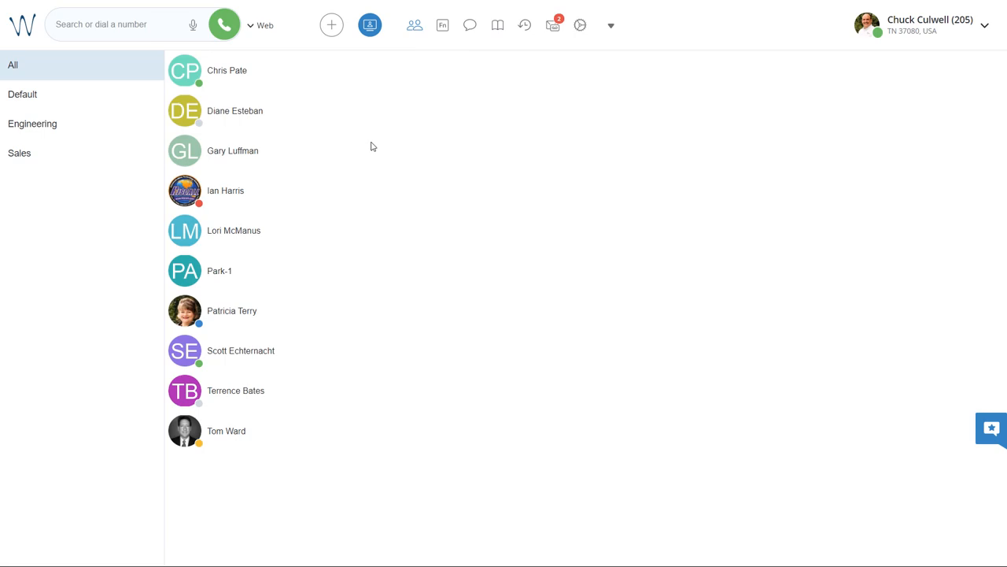
pyautogui.moveTo(351, 230)
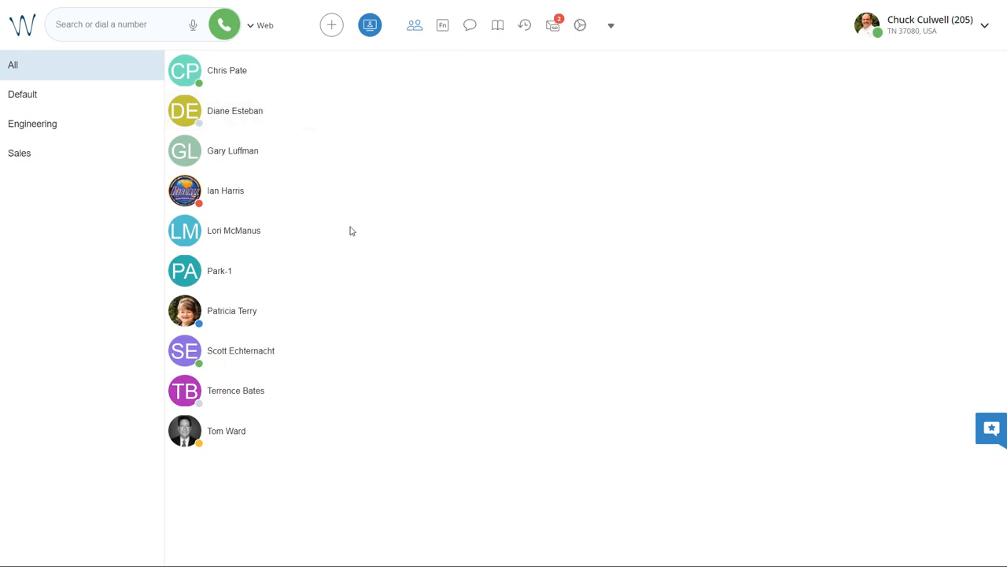
pyautogui.moveTo(85, 371)
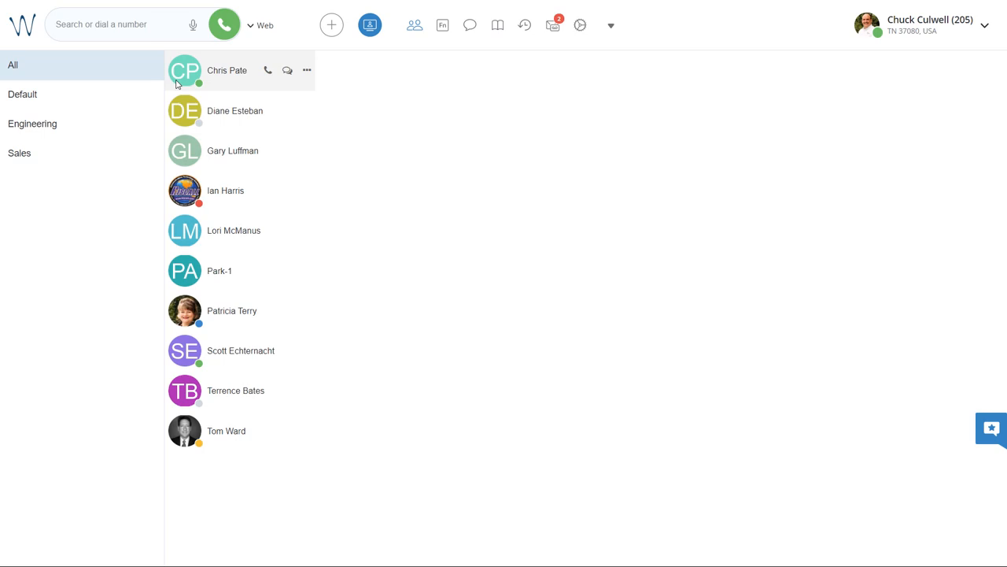
pyautogui.moveTo(192, 82)
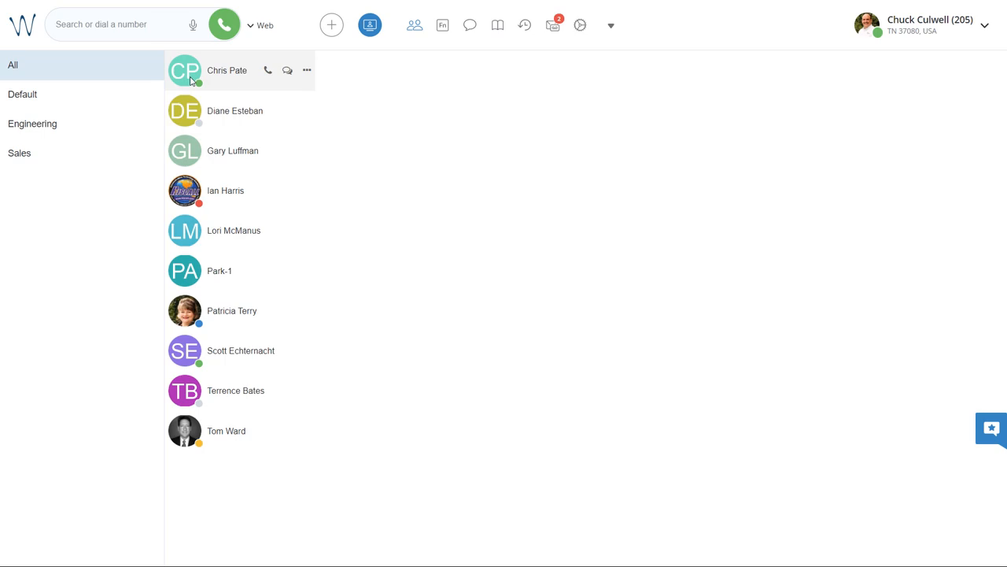
pyautogui.moveTo(176, 110)
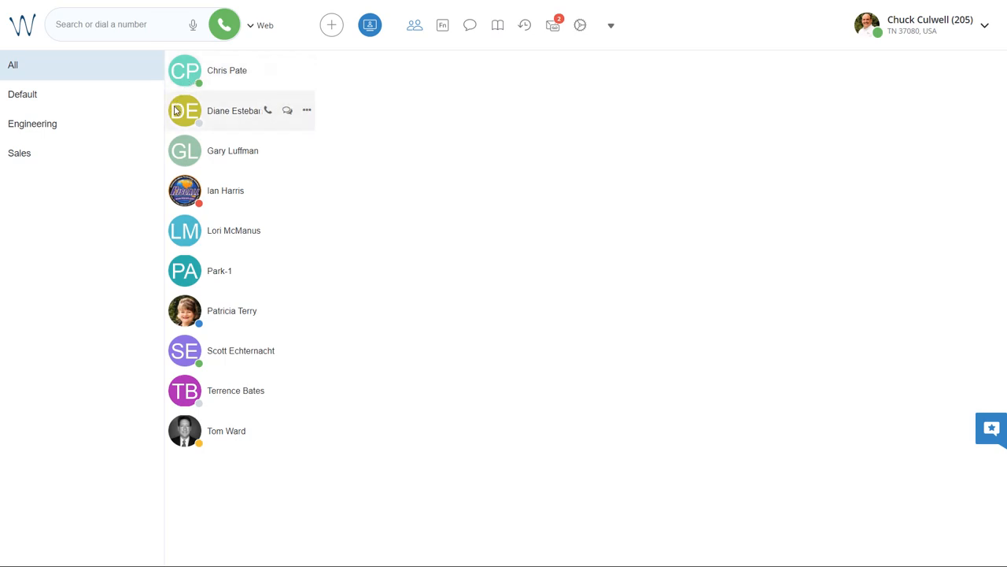
pyautogui.moveTo(182, 110)
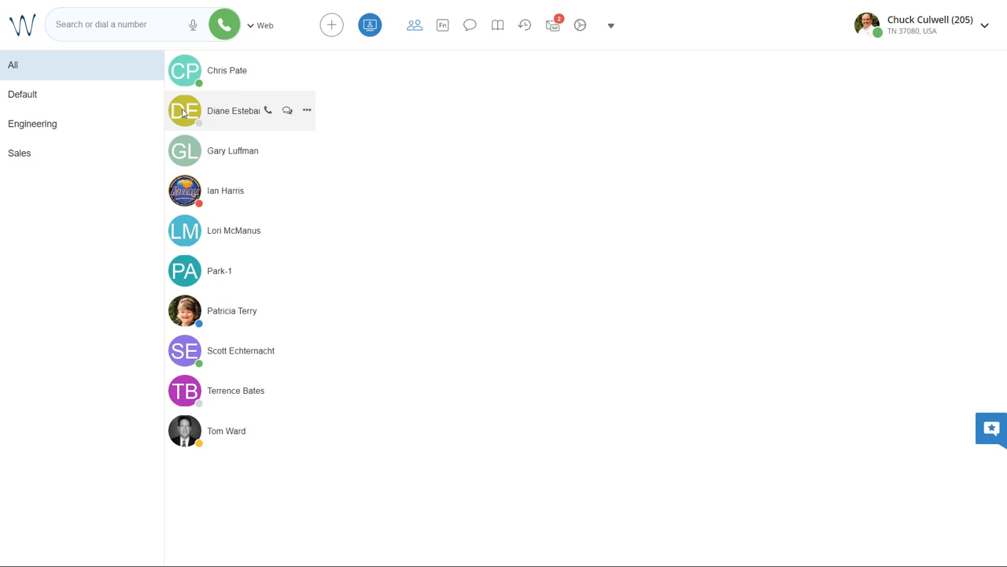
pyautogui.moveTo(186, 190)
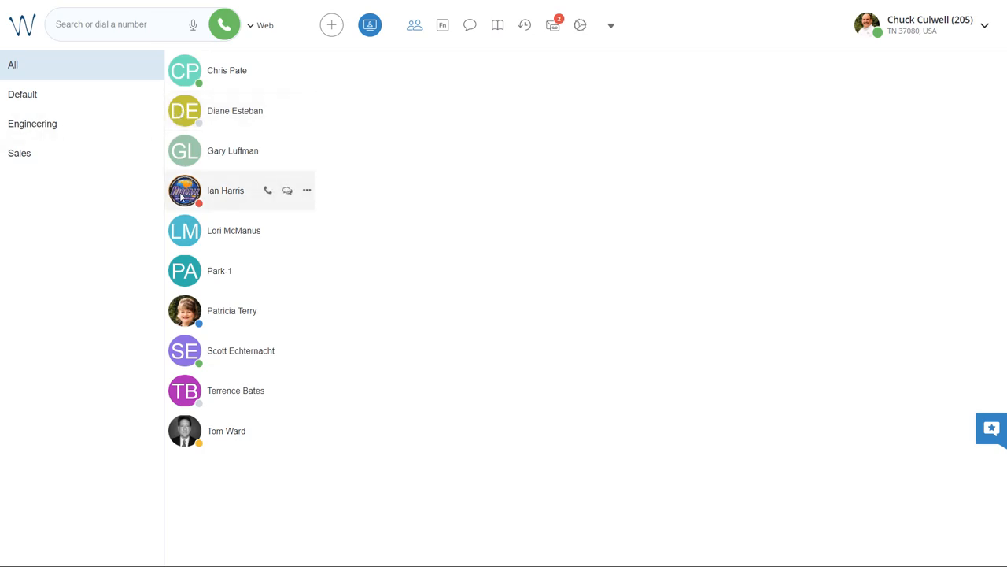
pyautogui.moveTo(183, 196)
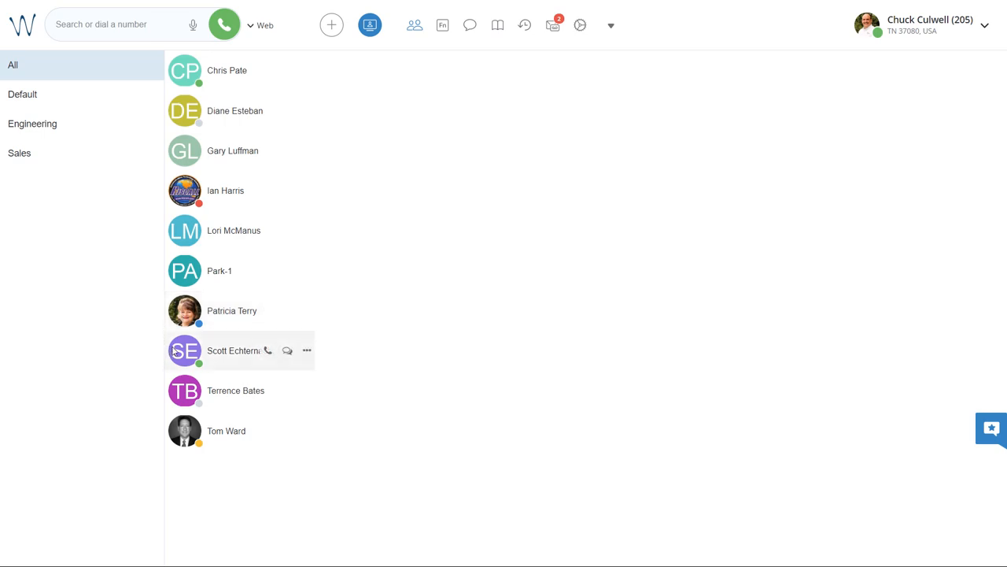
pyautogui.moveTo(236, 390)
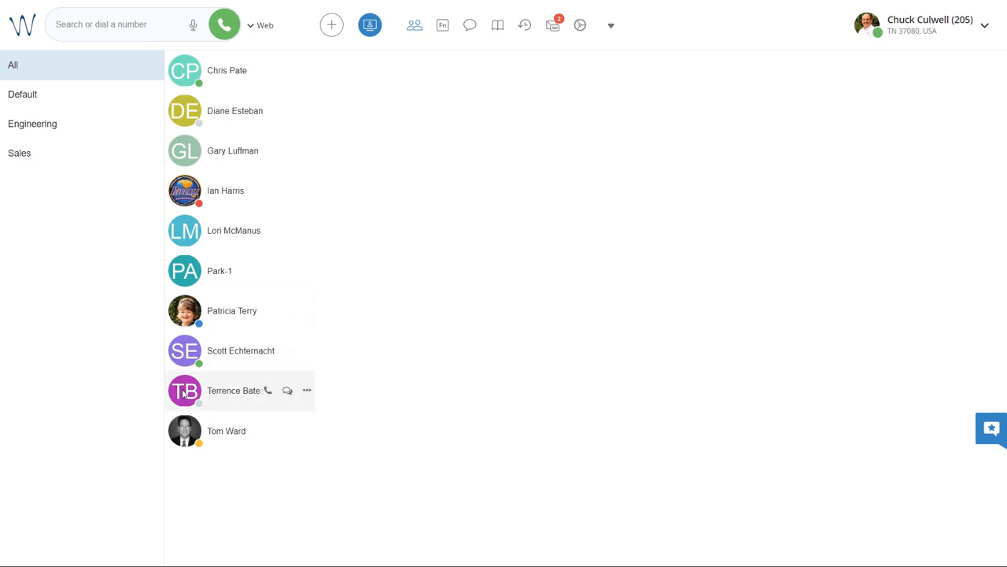
pyautogui.moveTo(226, 432)
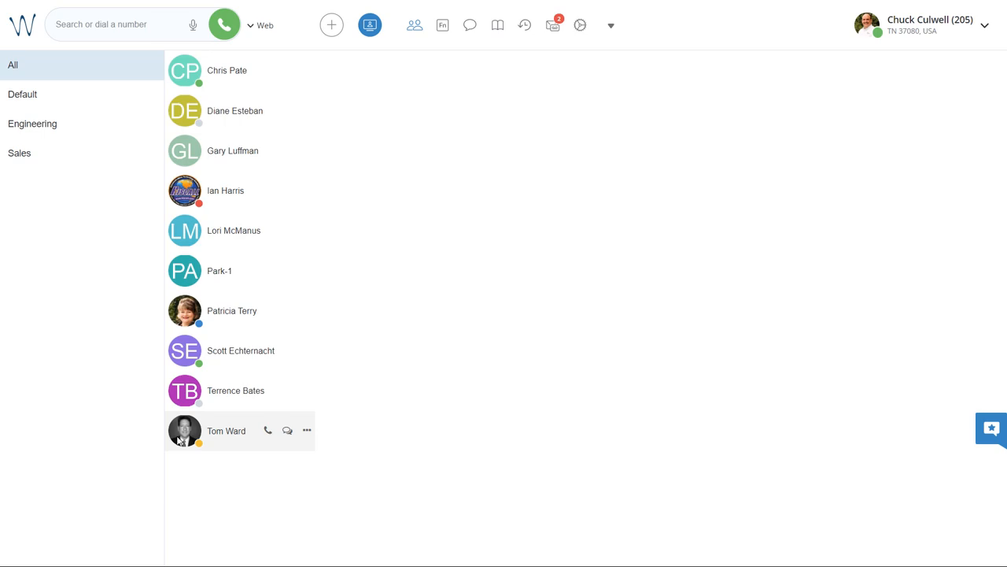
pyautogui.moveTo(611, 359)
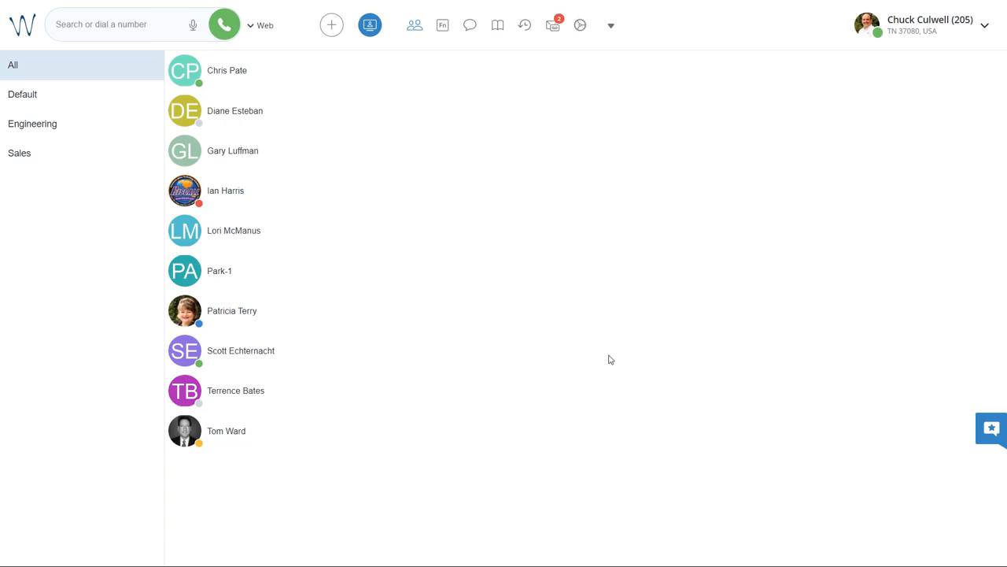
pyautogui.moveTo(799, 173)
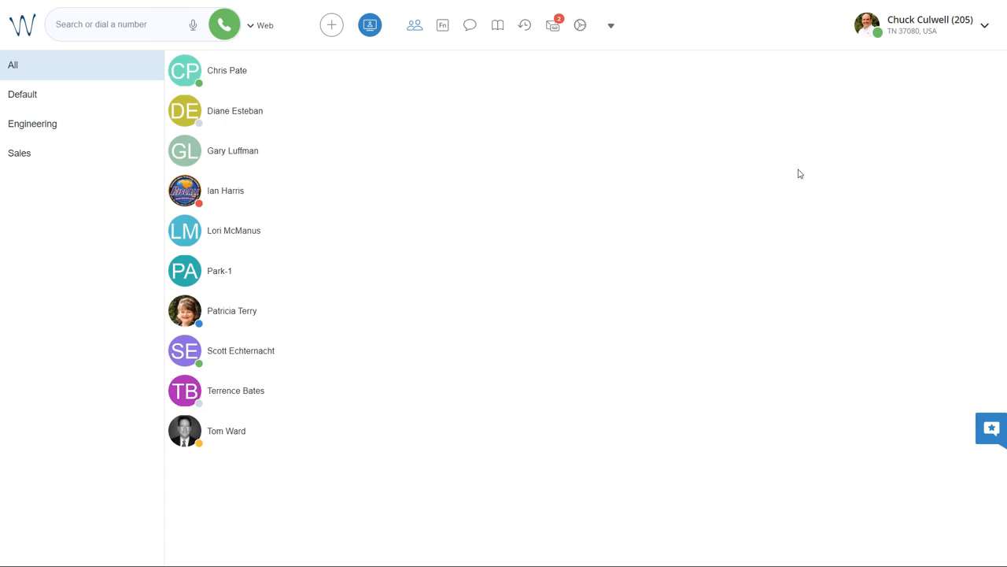
pyautogui.moveTo(881, 76)
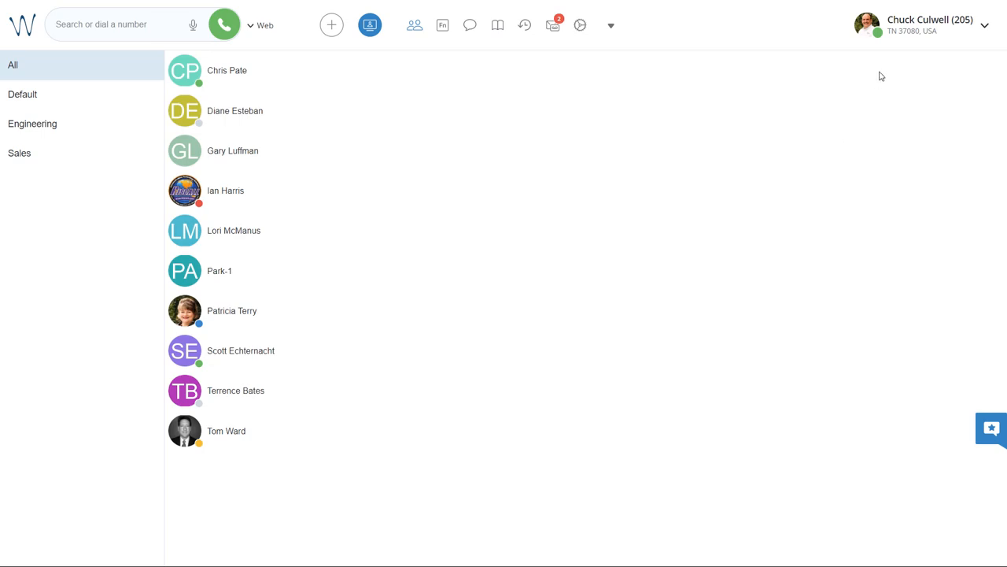
pyautogui.moveTo(864, 48)
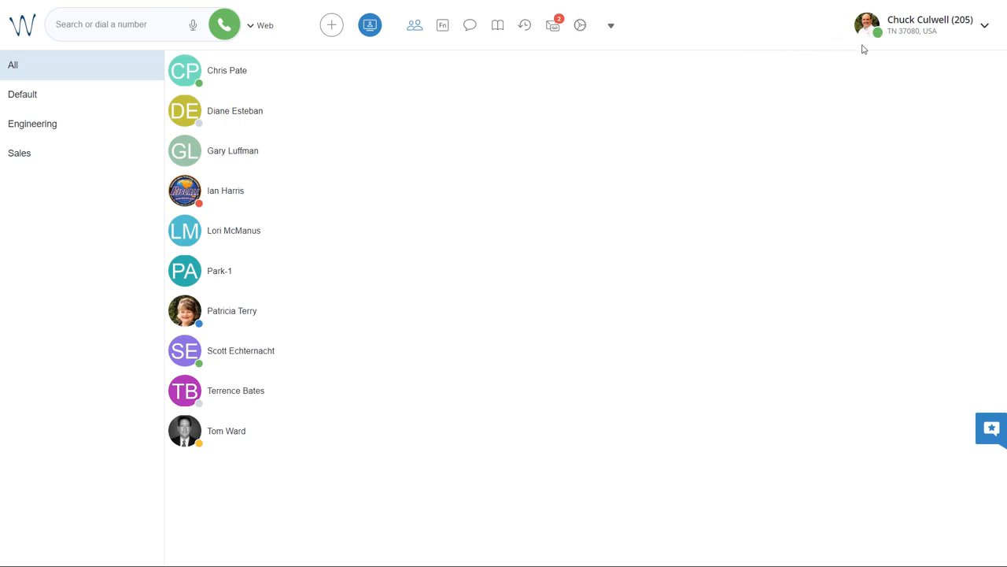
pyautogui.moveTo(887, 48)
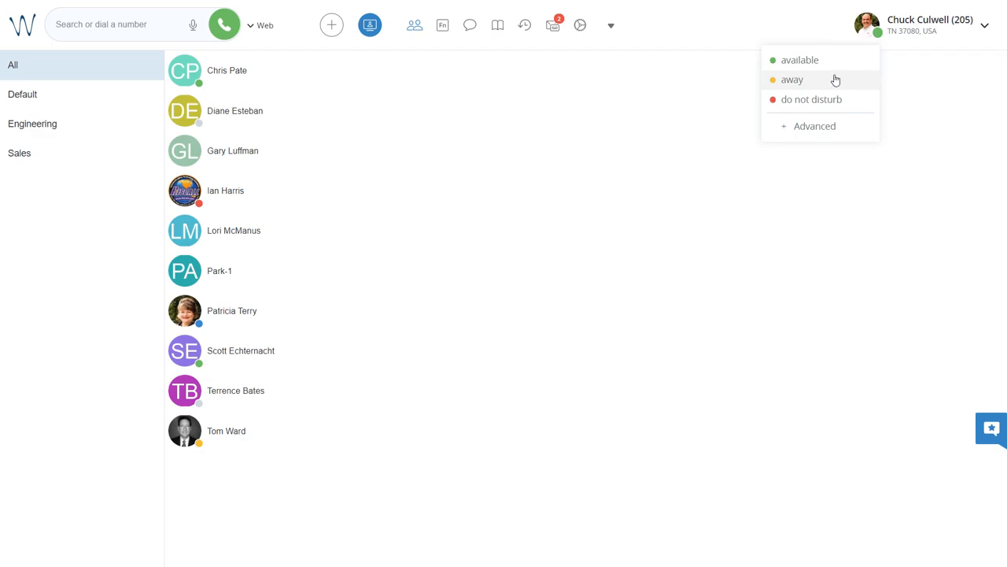
# Set presence to away until 12/07/2022 03:50 PM with status message 'Meeting' via Advanced settings
pyautogui.click(792, 79)
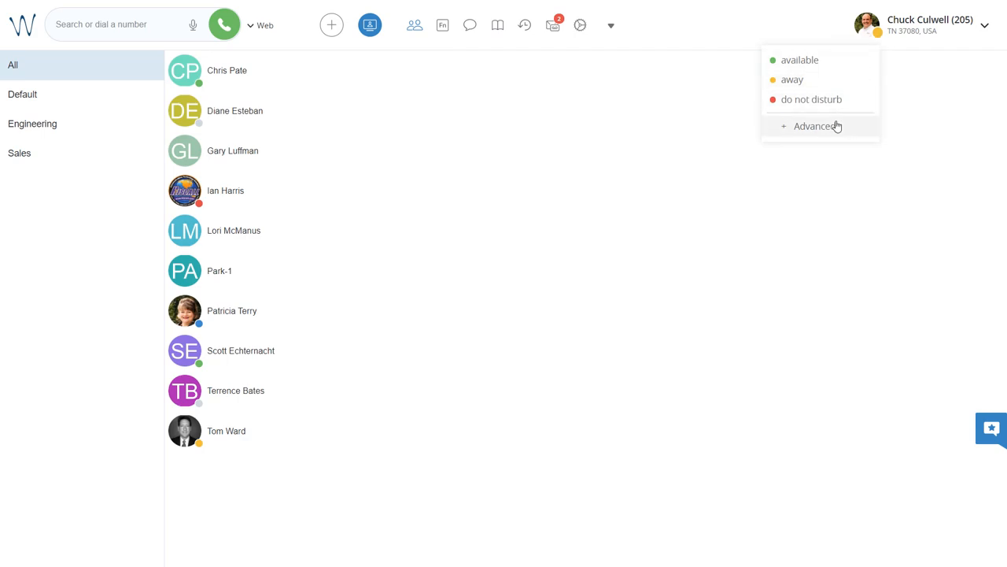
pyautogui.click(816, 126)
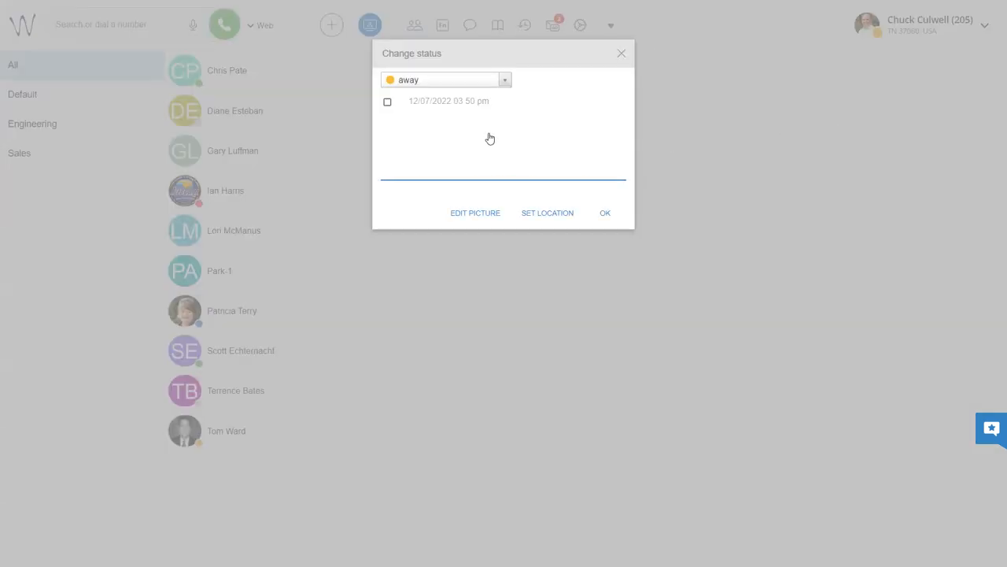
pyautogui.moveTo(390, 107)
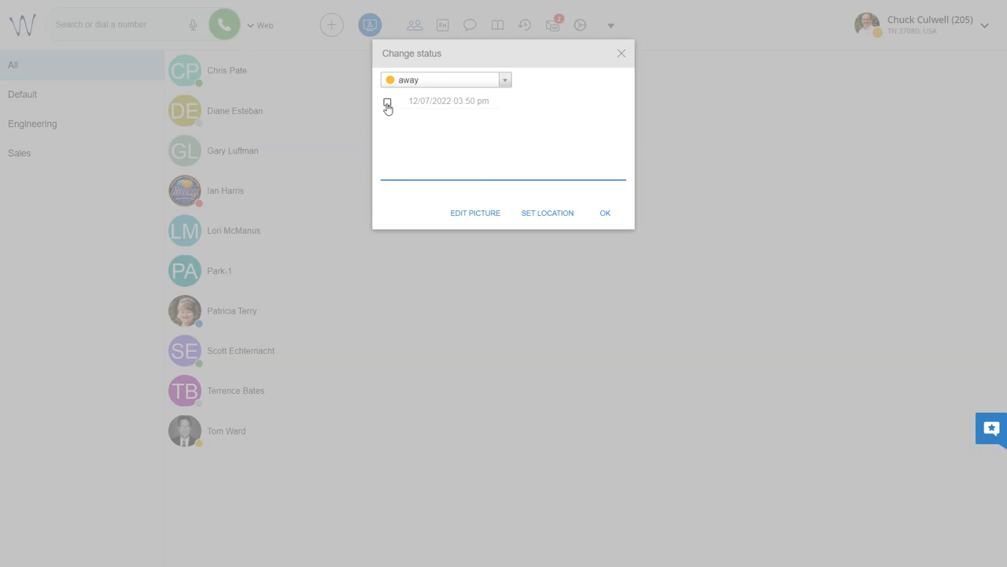
pyautogui.click(387, 103)
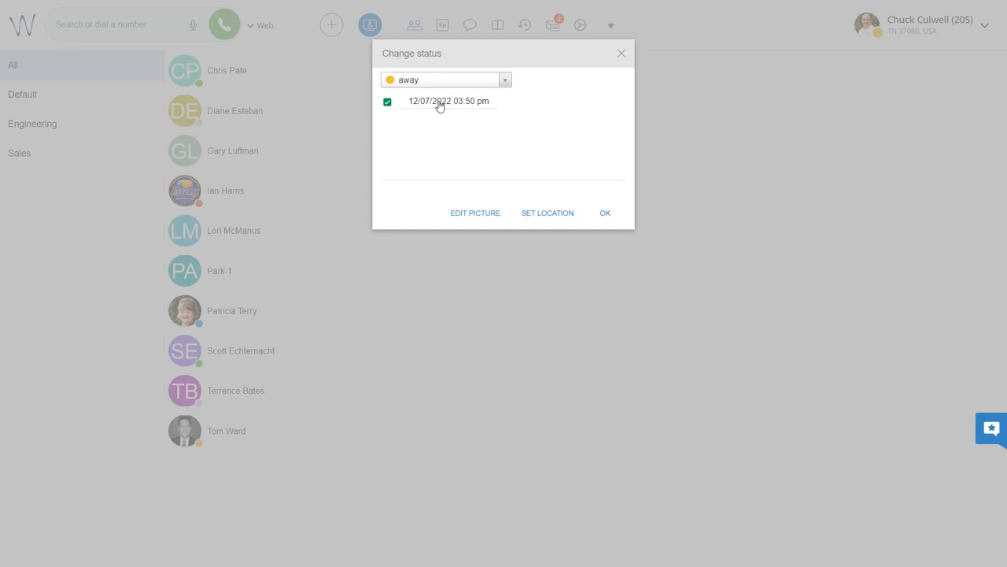
pyautogui.moveTo(465, 119)
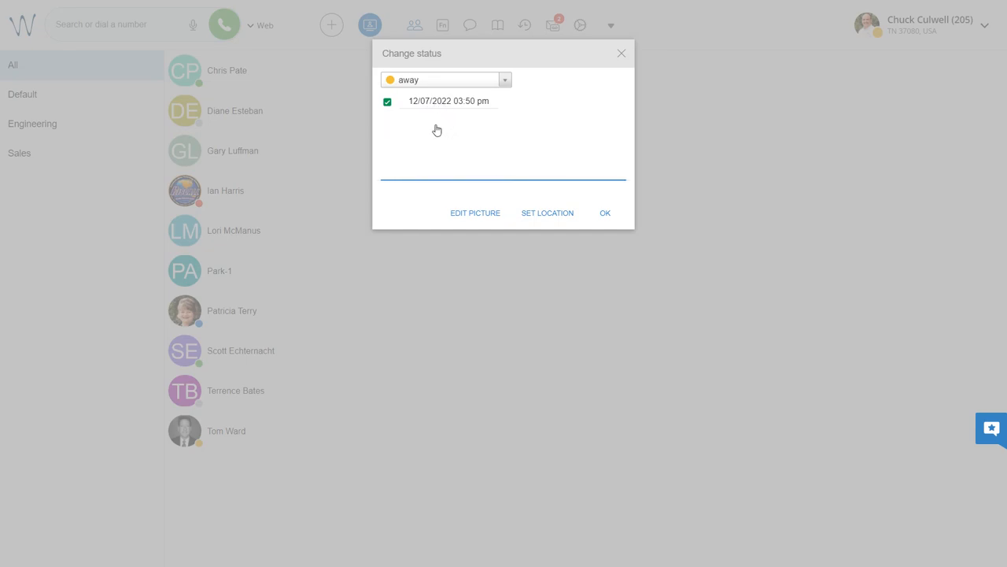
pyautogui.write('Meeting')
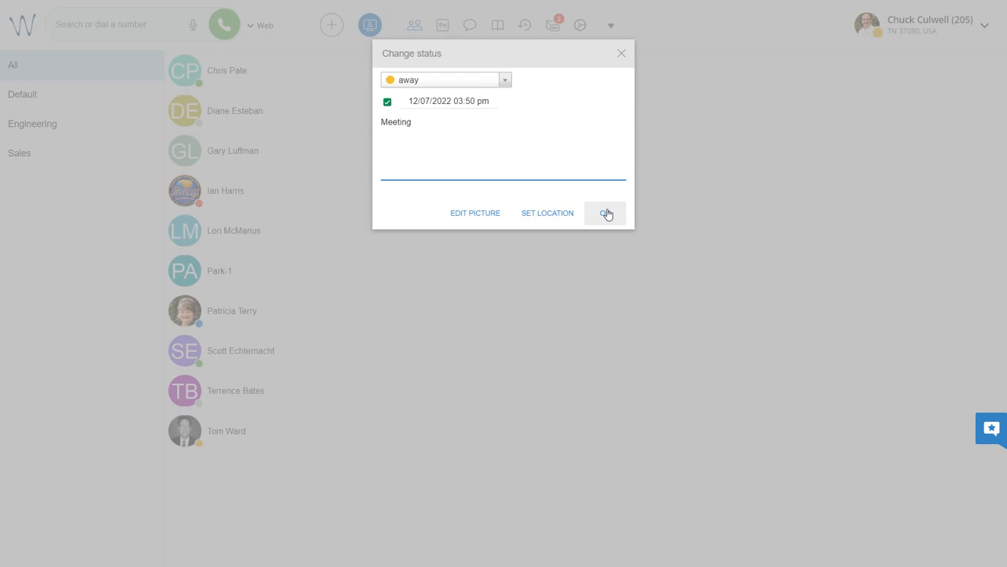
pyautogui.click(605, 213)
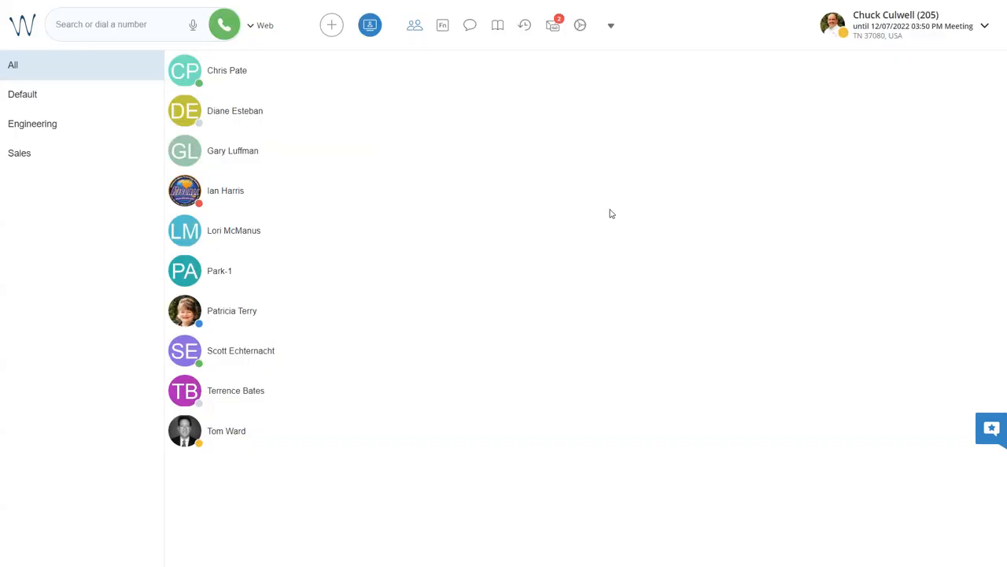
pyautogui.moveTo(876, 69)
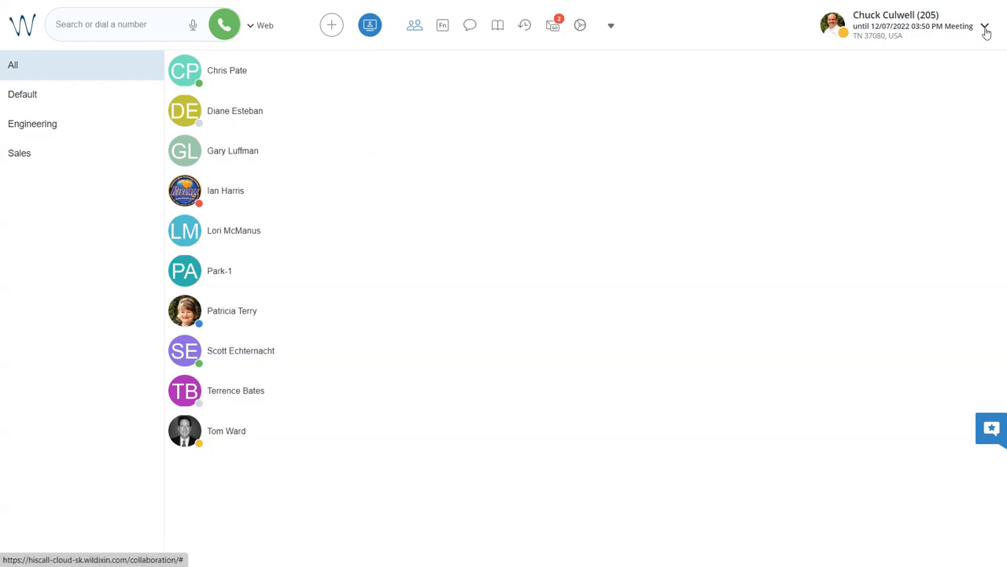
# Change status back to available from the header menu, keeping 'Meeting' and removing the end time
pyautogui.click(986, 25)
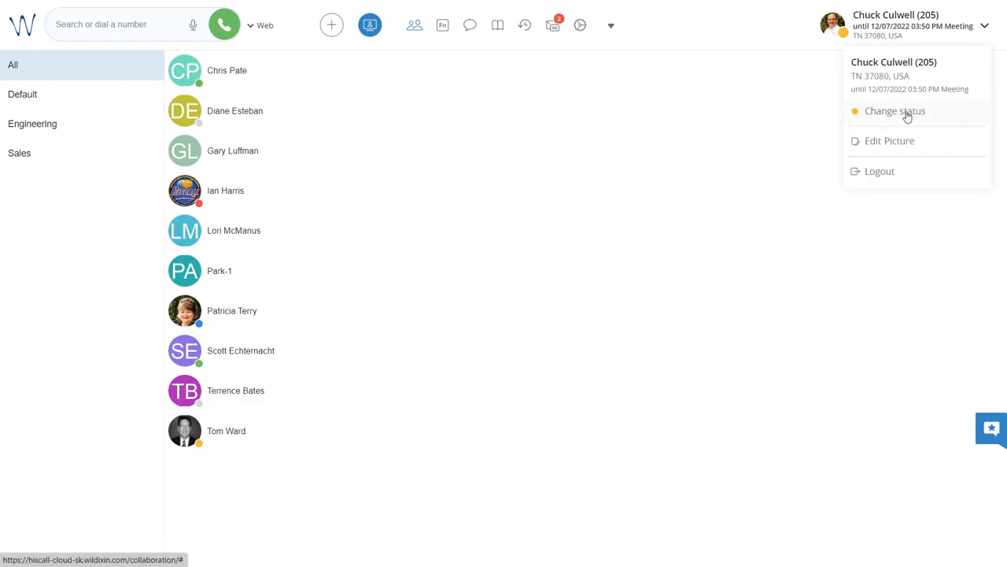
pyautogui.click(894, 110)
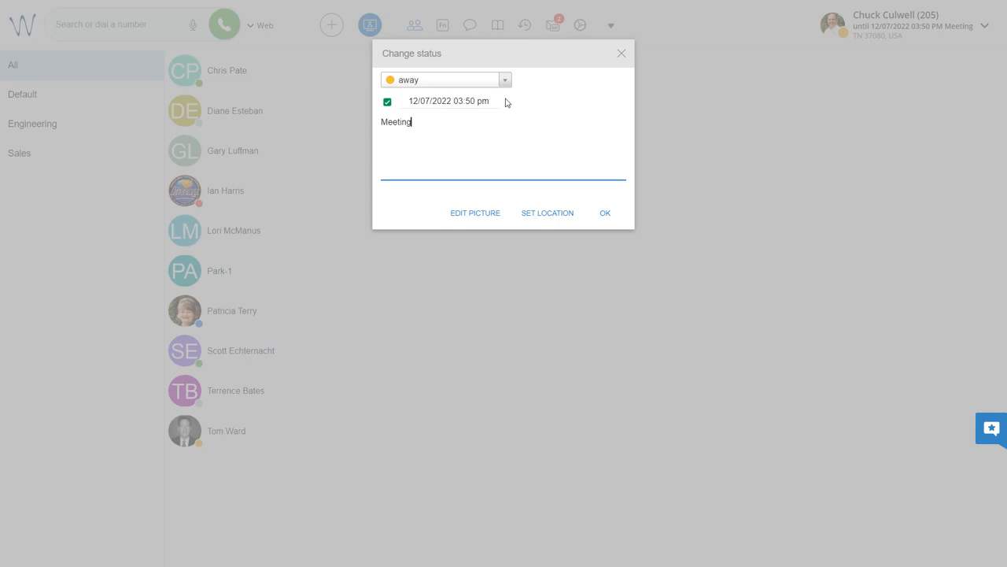
pyautogui.click(504, 79)
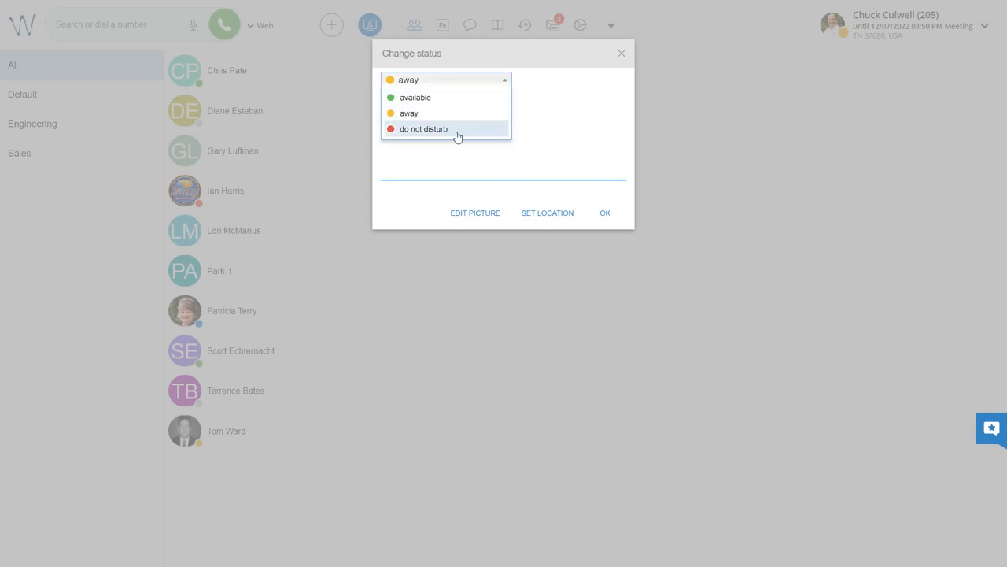
pyautogui.click(423, 129)
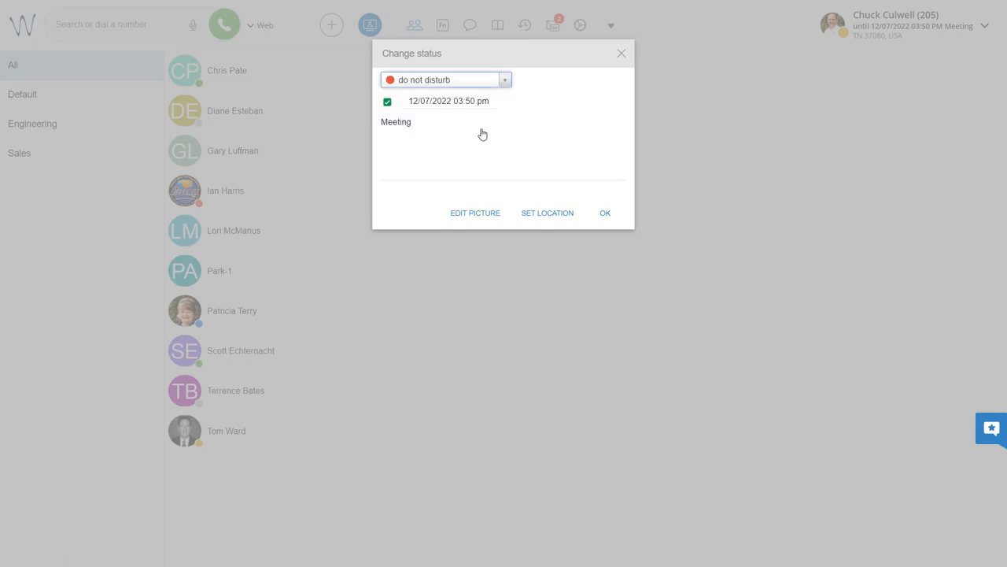
pyautogui.click(444, 79)
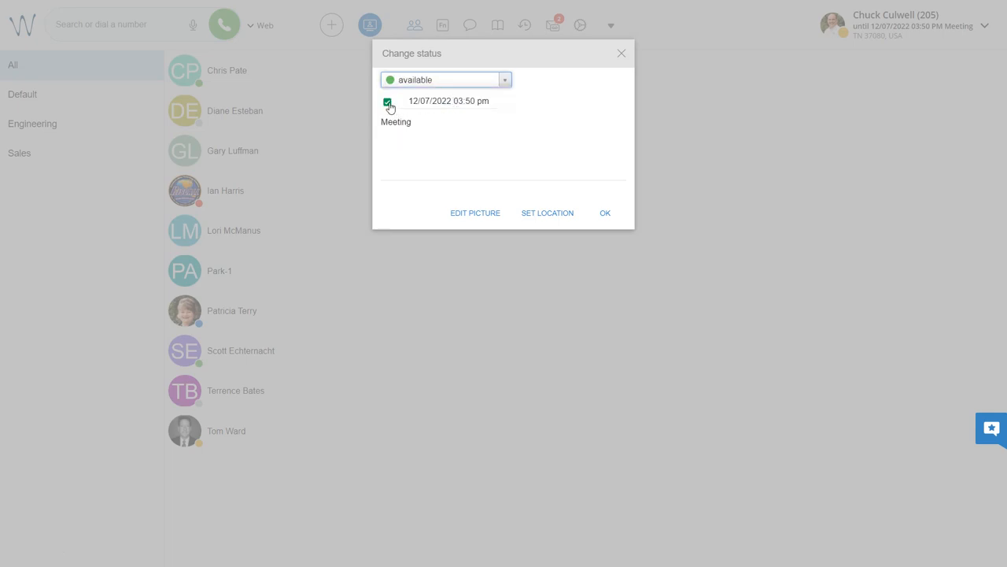
pyautogui.click(604, 213)
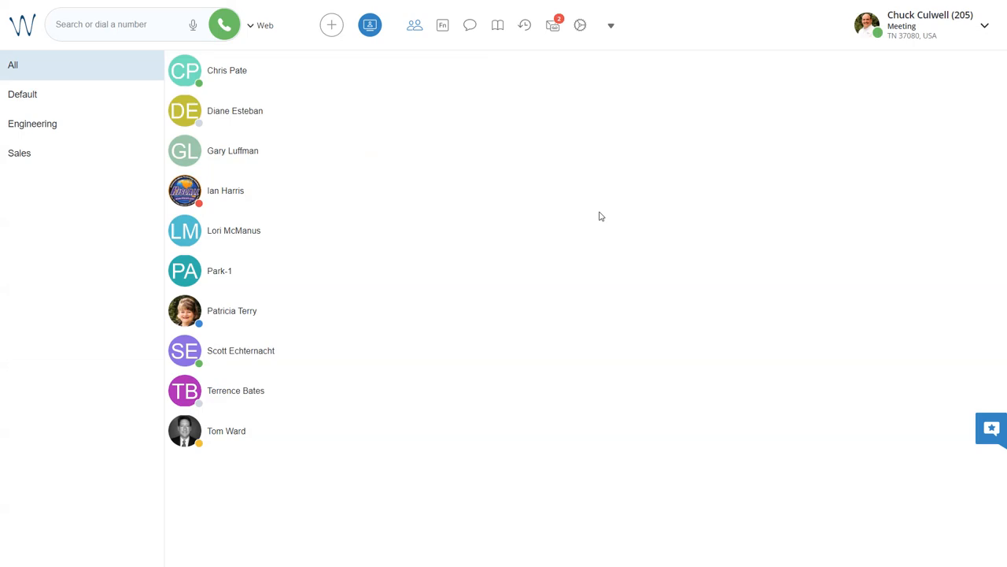
pyautogui.moveTo(800, 223)
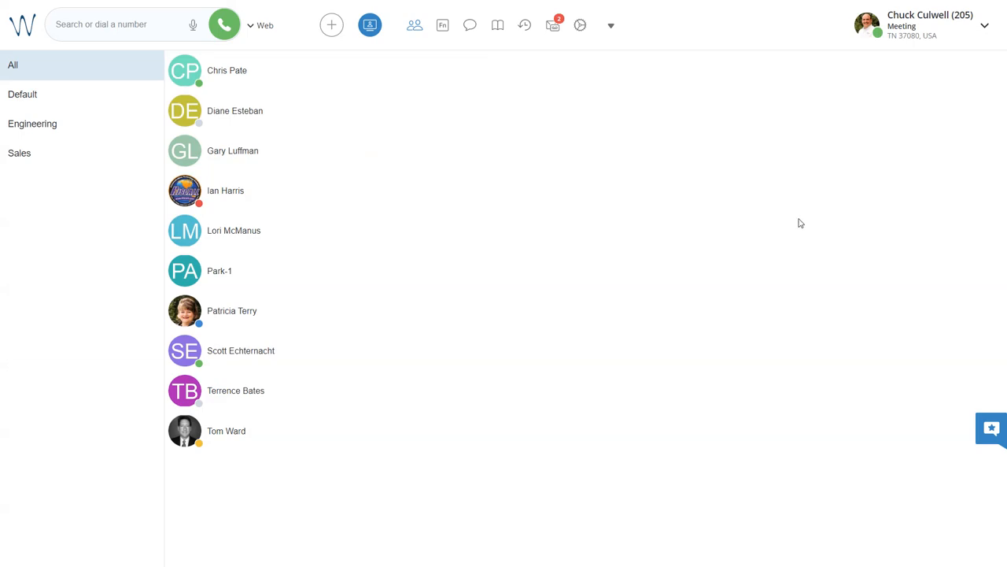